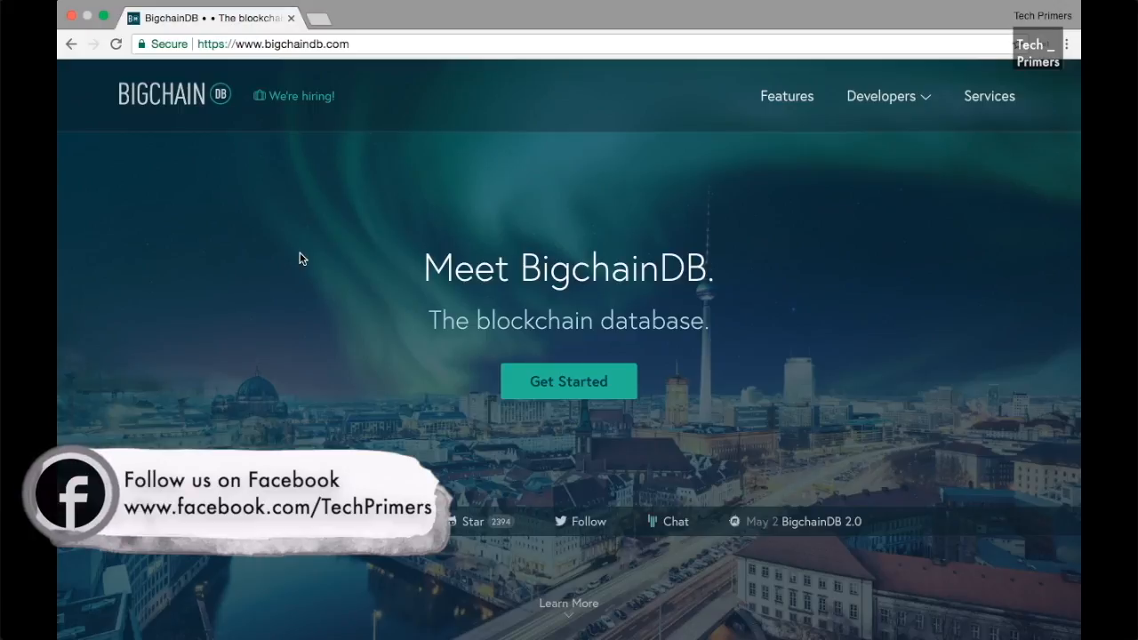
- Scroll the homepage past the hero banner to the 'This is BigchainDB' four-feature overview
scroll(down, 3)
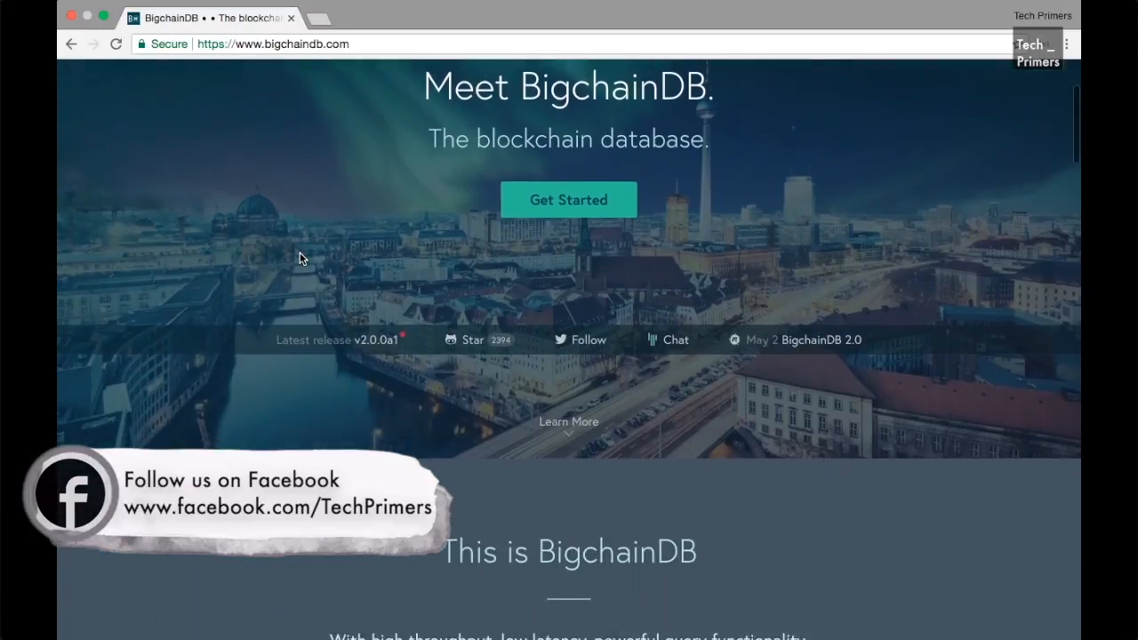
scroll(down, 3)
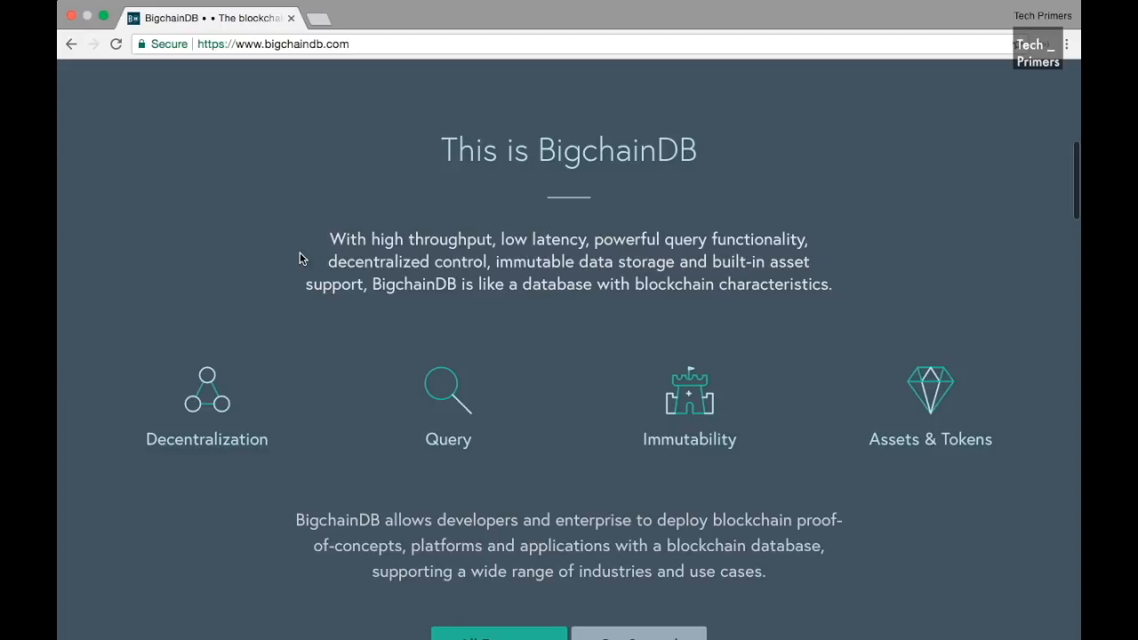
- Go to the Features & Use Cases page via 'All Features' and read down to Open Source and Public or Private
click(498, 416)
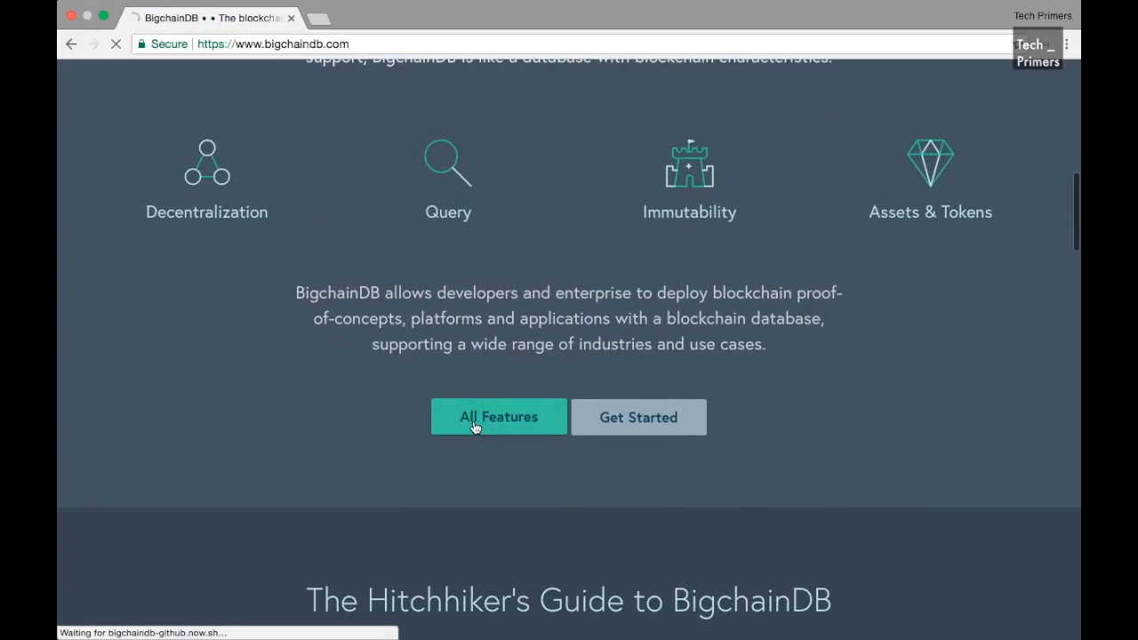
click(498, 417)
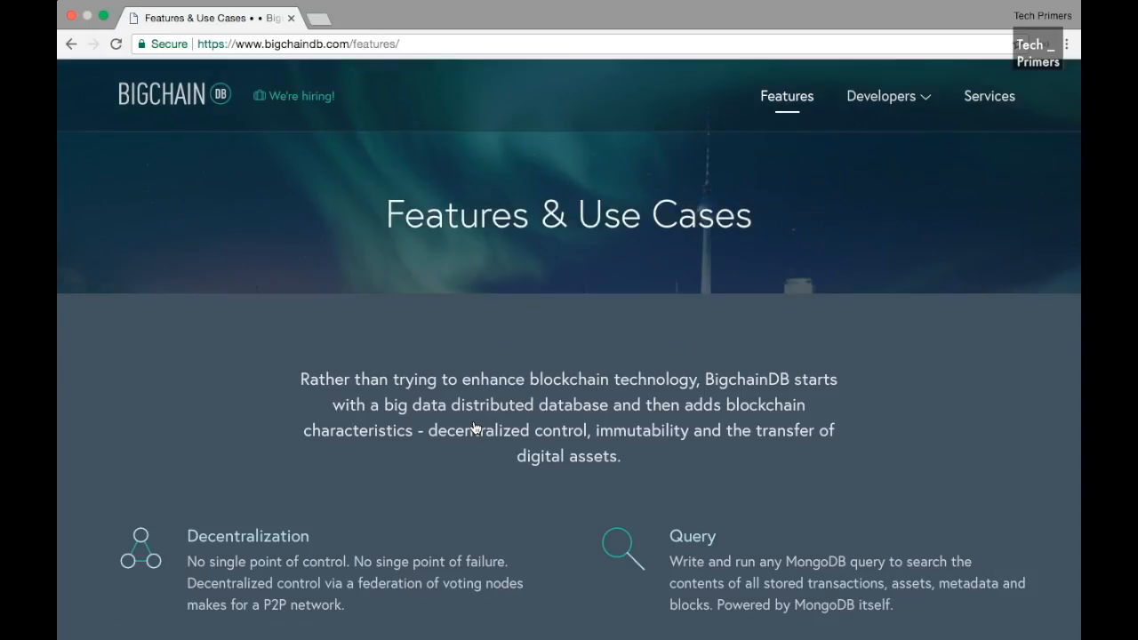
scroll(down, 3)
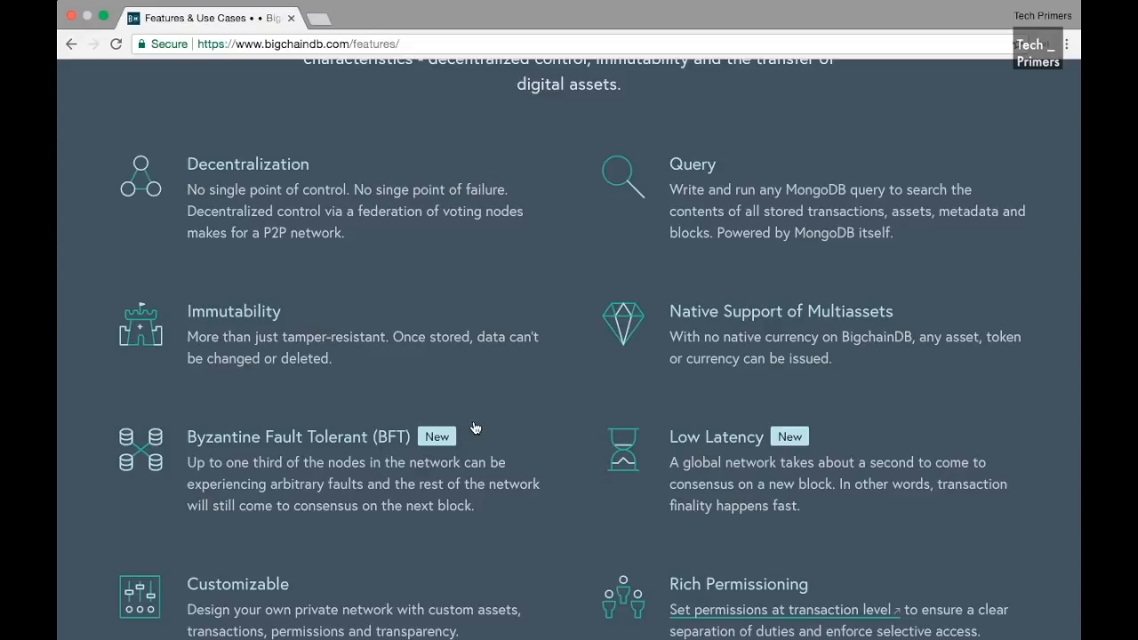
scroll(down, 3)
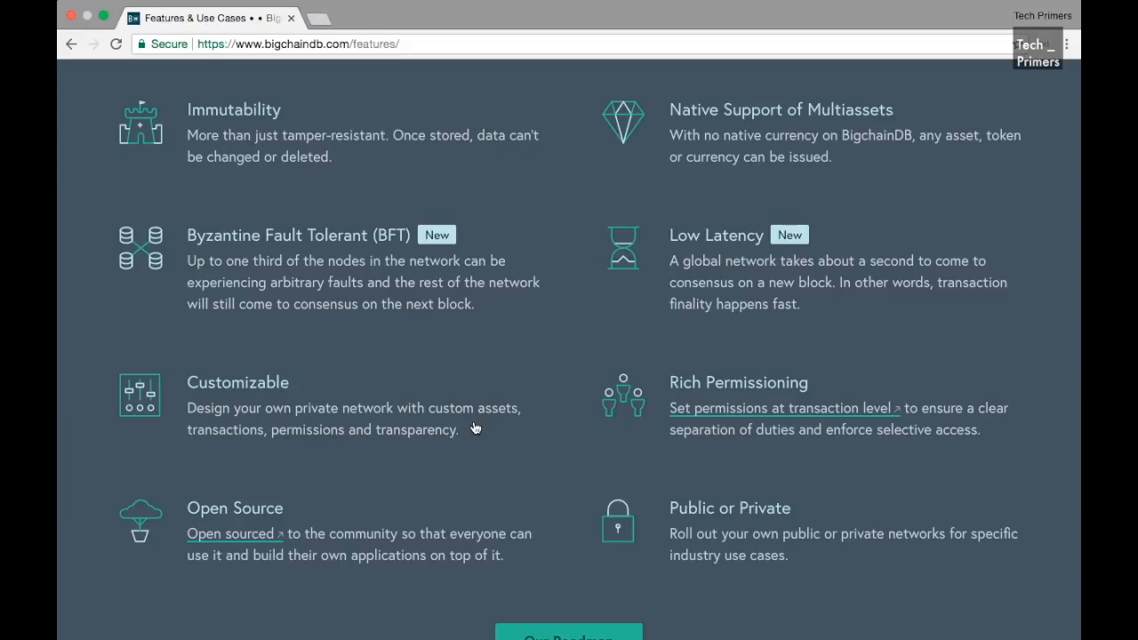
- Scroll past 'Made for the Decentralization Ecosystem' to the Traditional Stack and Blockchain Stack diagrams
scroll(down, 3)
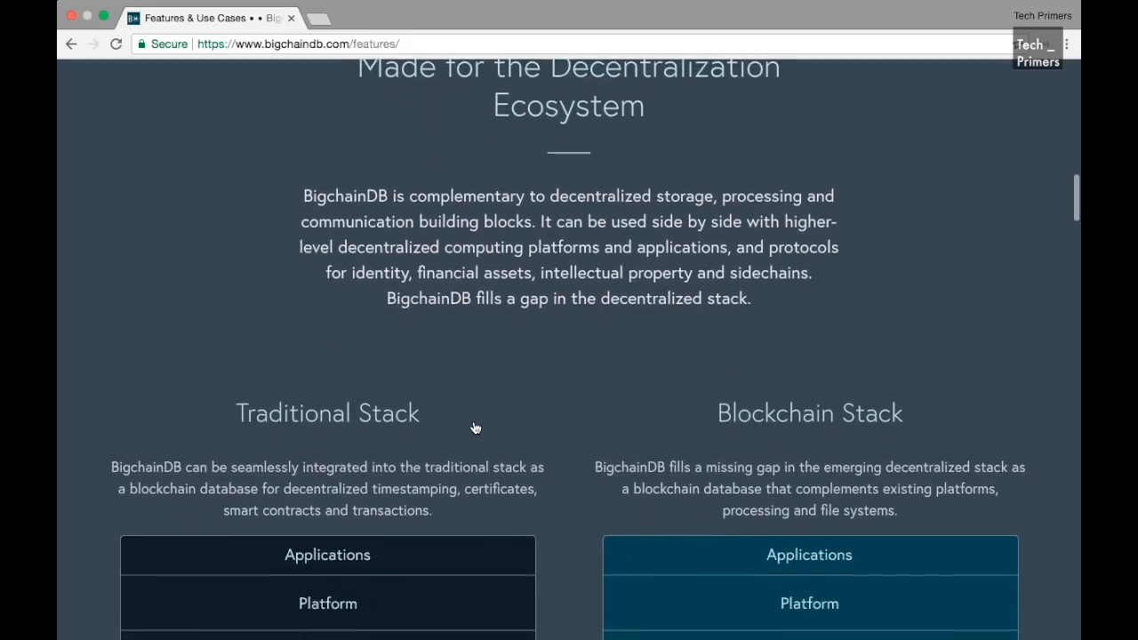
scroll(down, 3)
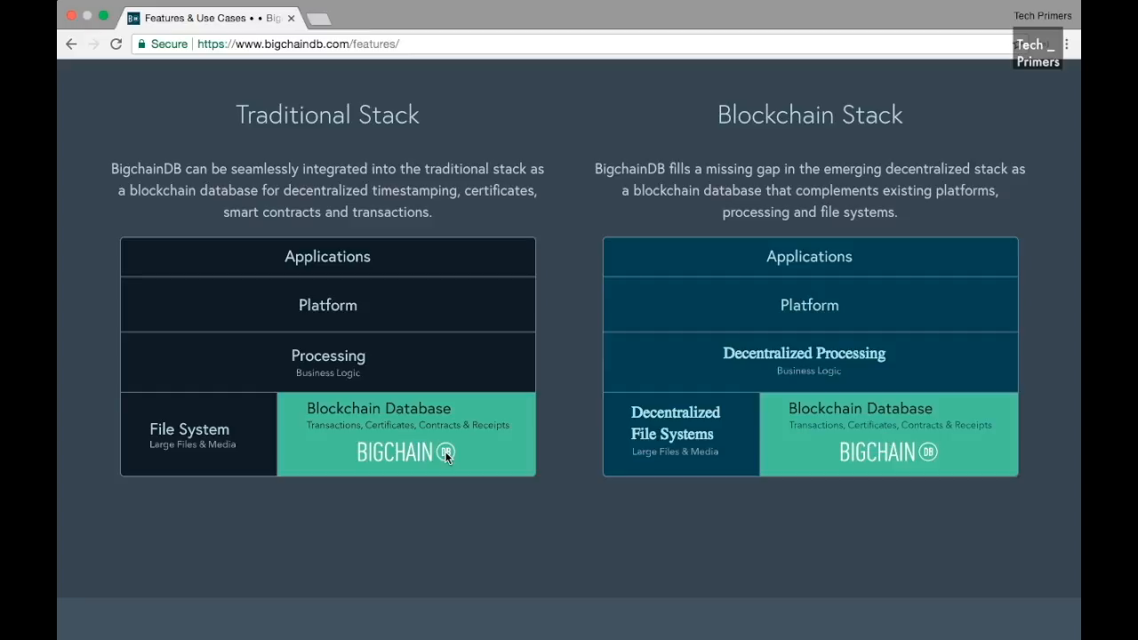
mouse_move(360, 368)
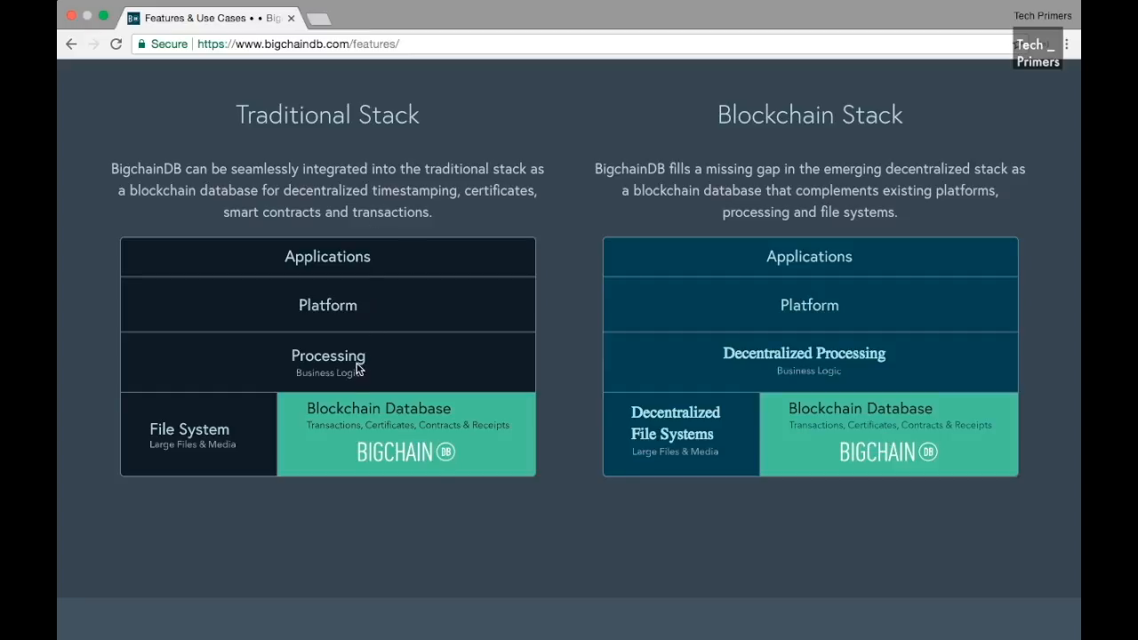
mouse_move(216, 420)
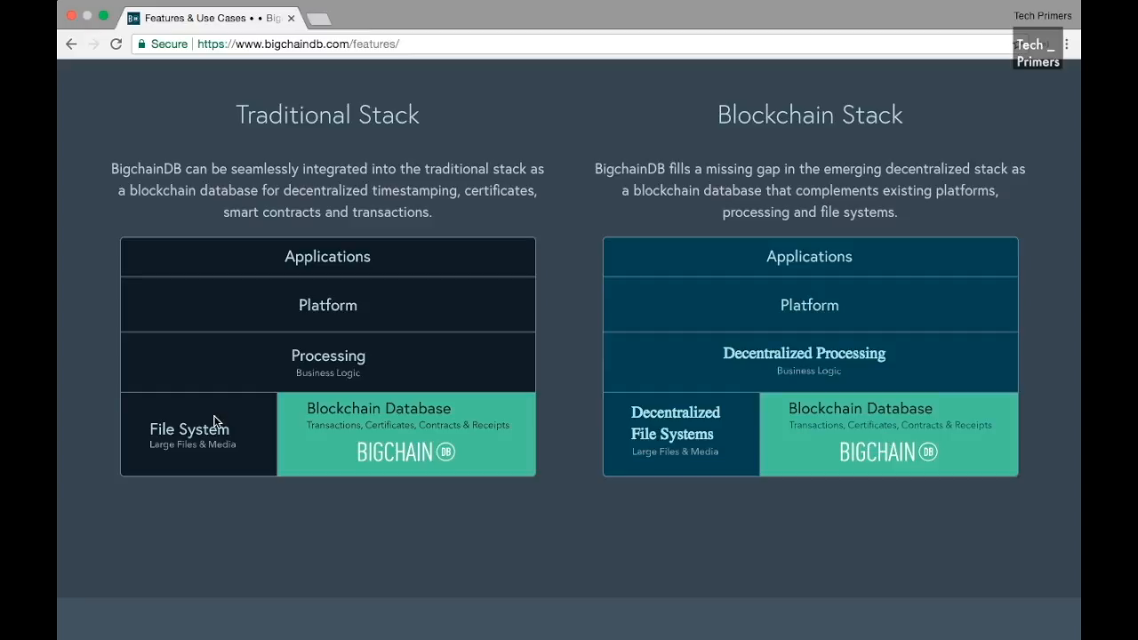
mouse_move(387, 536)
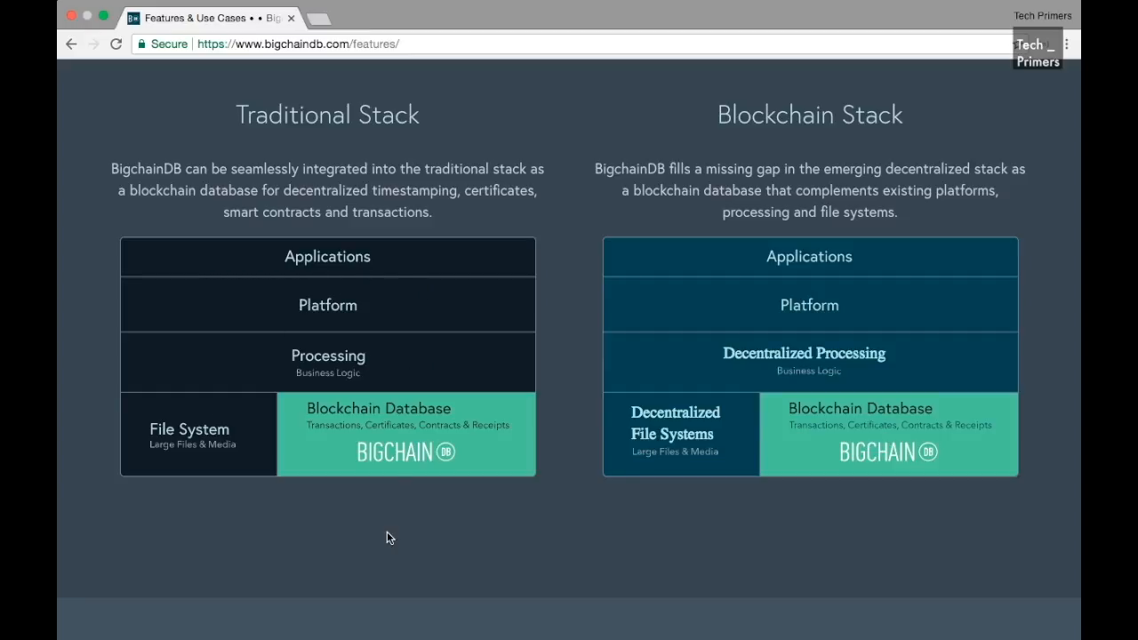
mouse_move(246, 461)
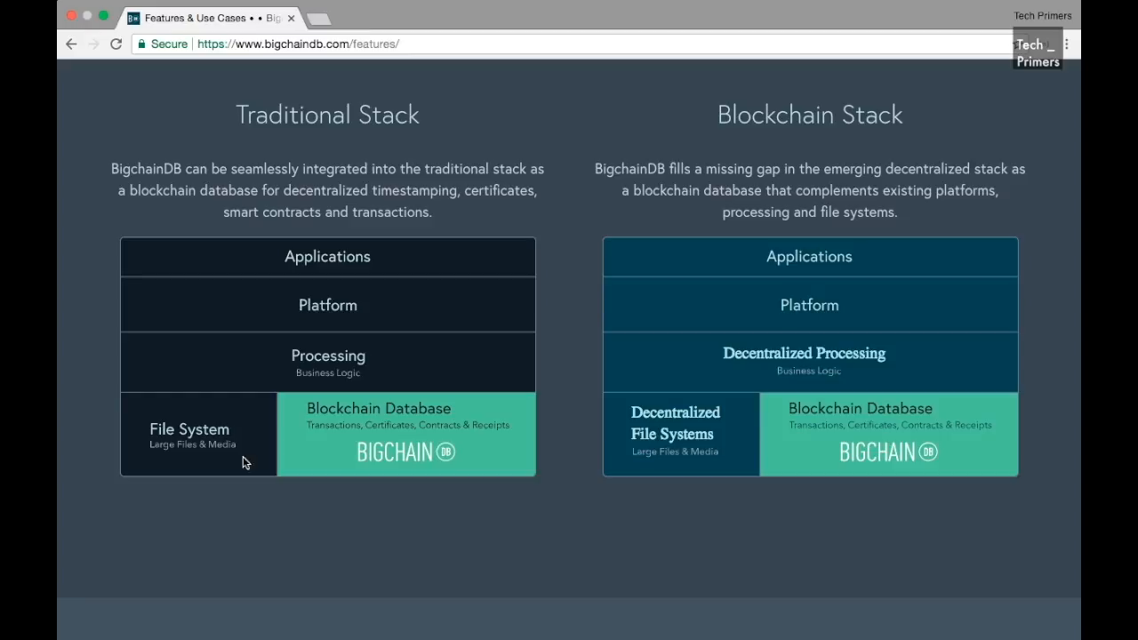
scroll(down, 3)
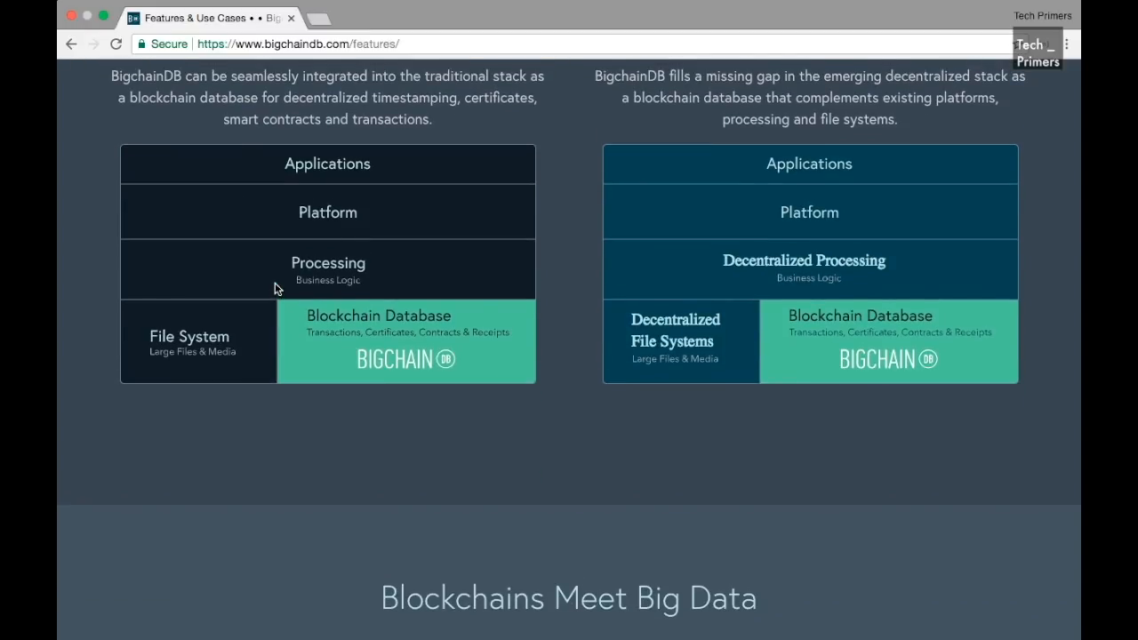
- Scroll through the 'Blockchains Meet Big Data' comparison table down to the Use Cases heading
scroll(down, 3)
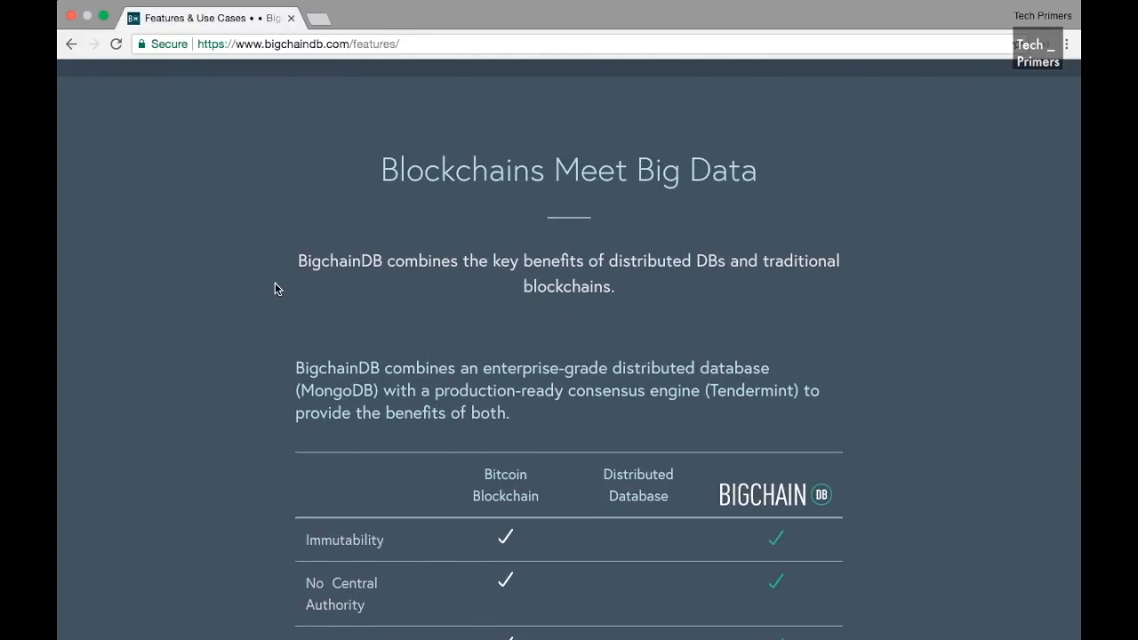
scroll(down, 3)
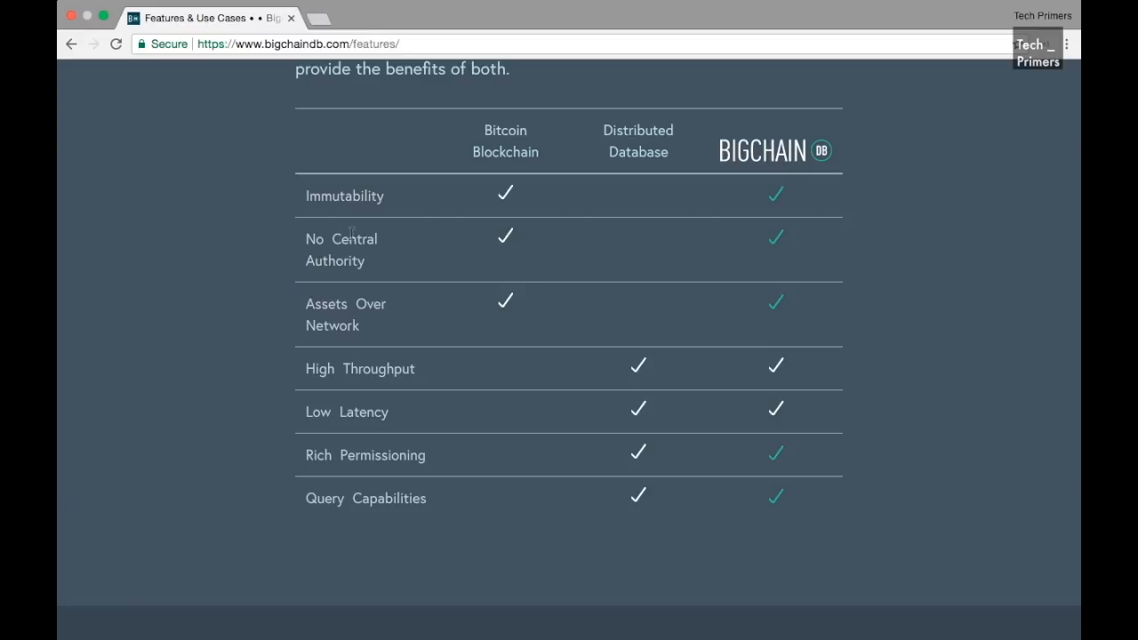
mouse_move(788, 316)
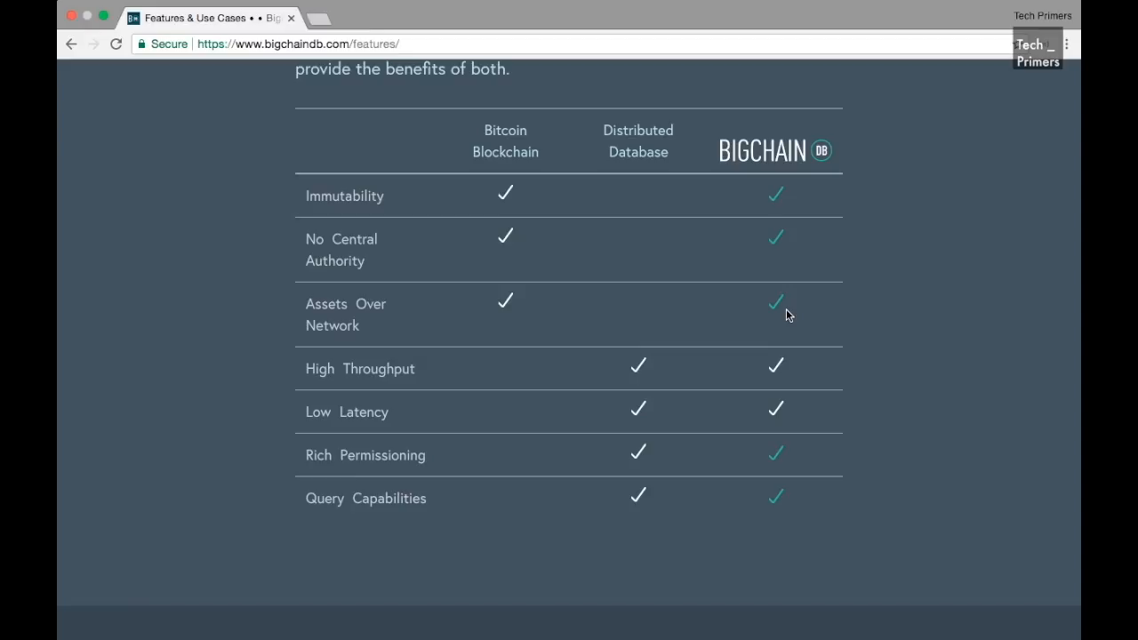
scroll(down, 3)
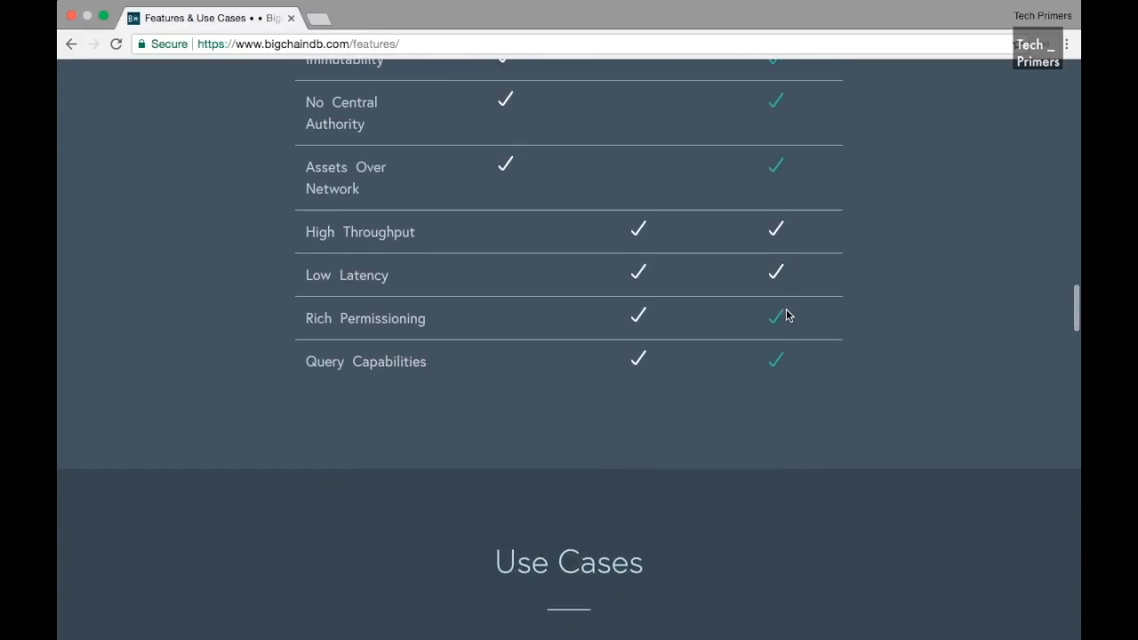
scroll(down, 3)
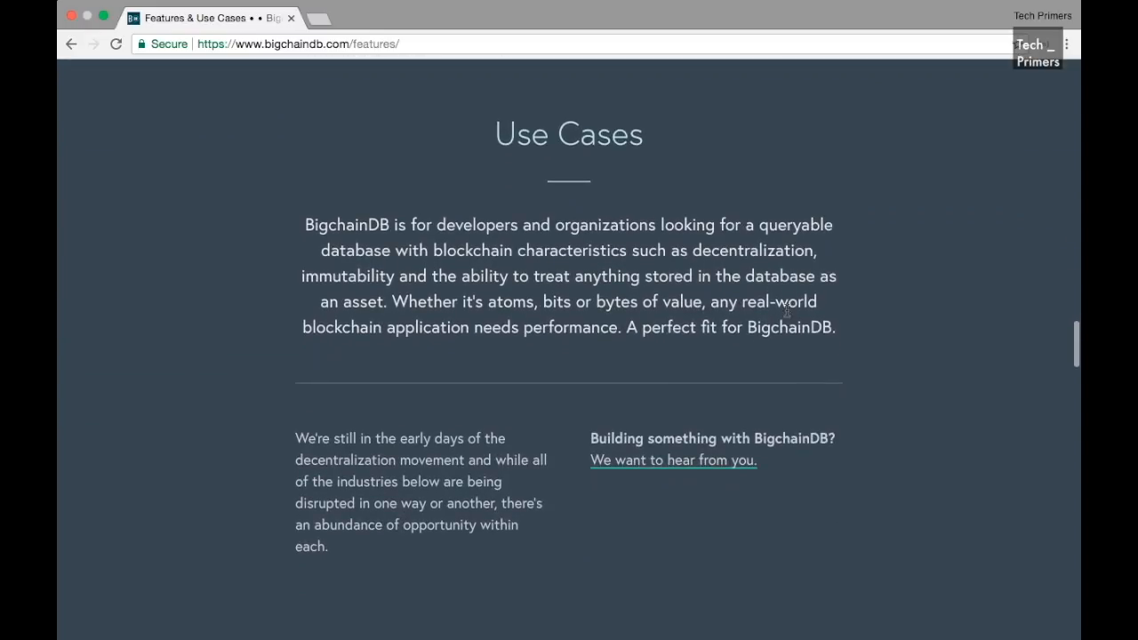